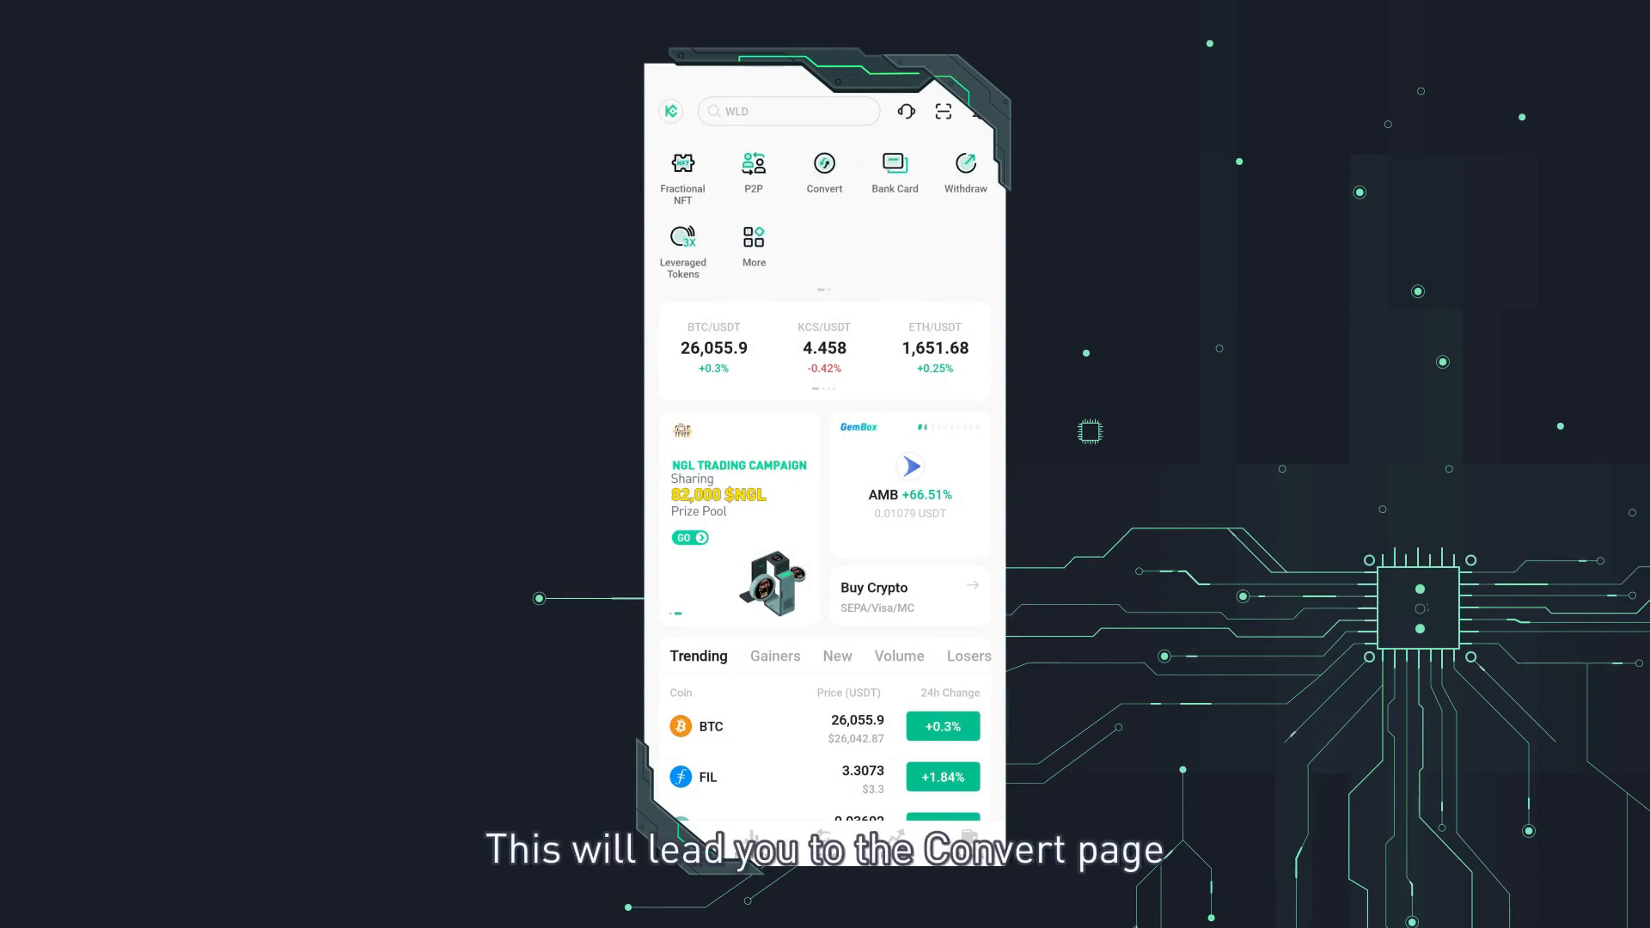
# - Reach the Convert page paying USDT for BTC and check the available USDT balance
pyautogui.click(824, 170)
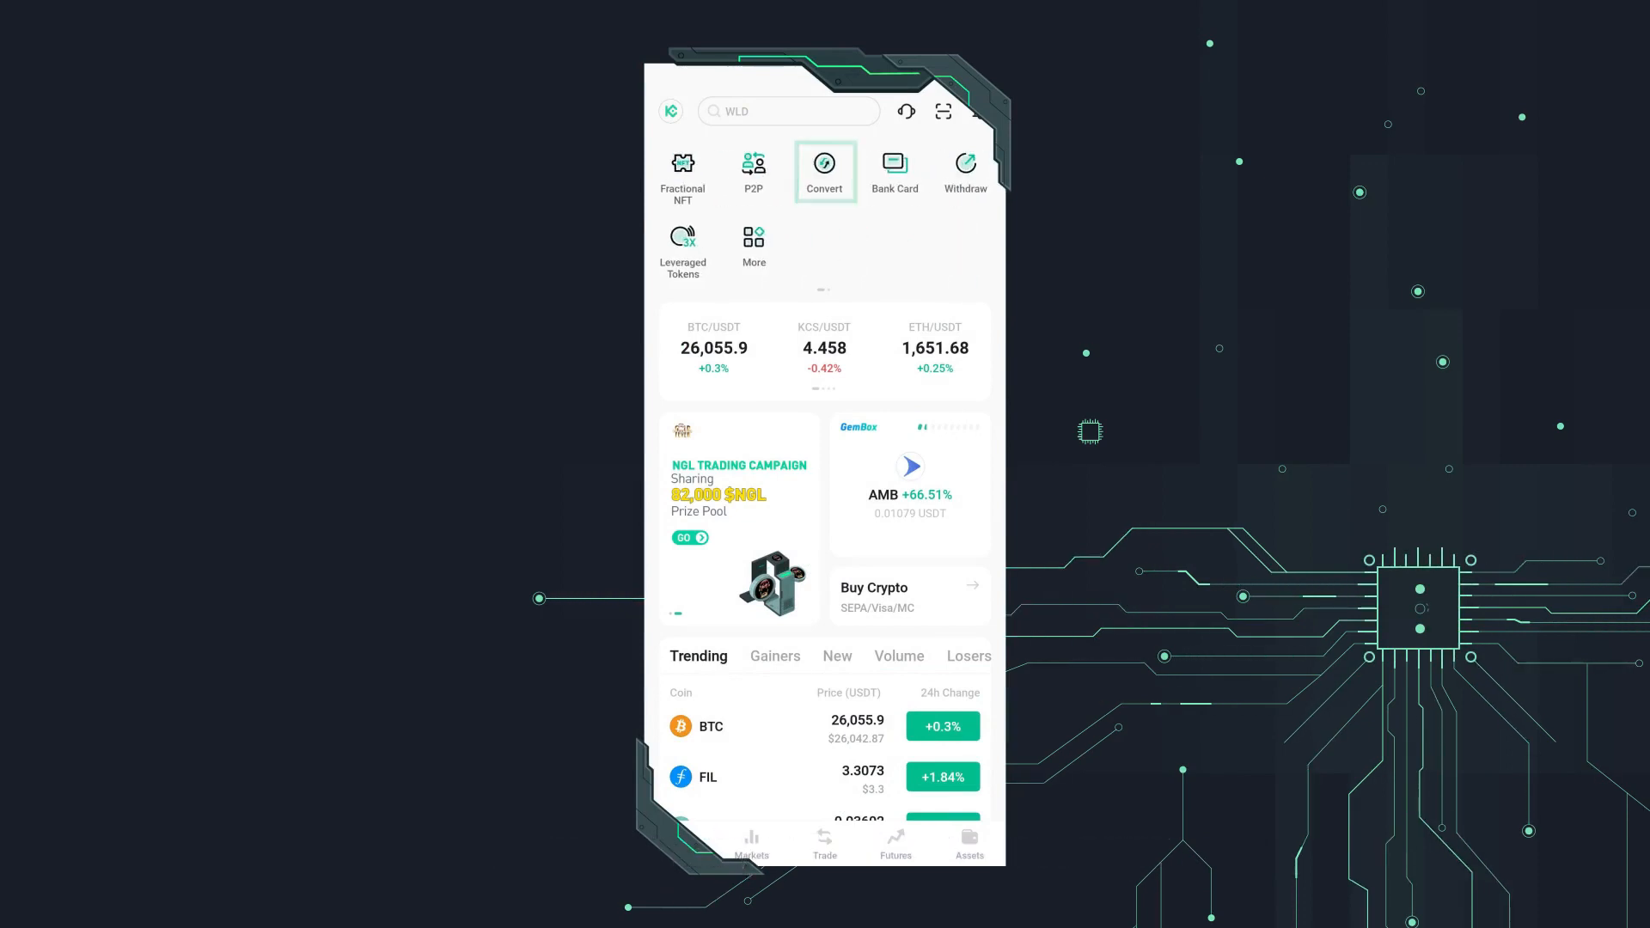
pyautogui.click(825, 169)
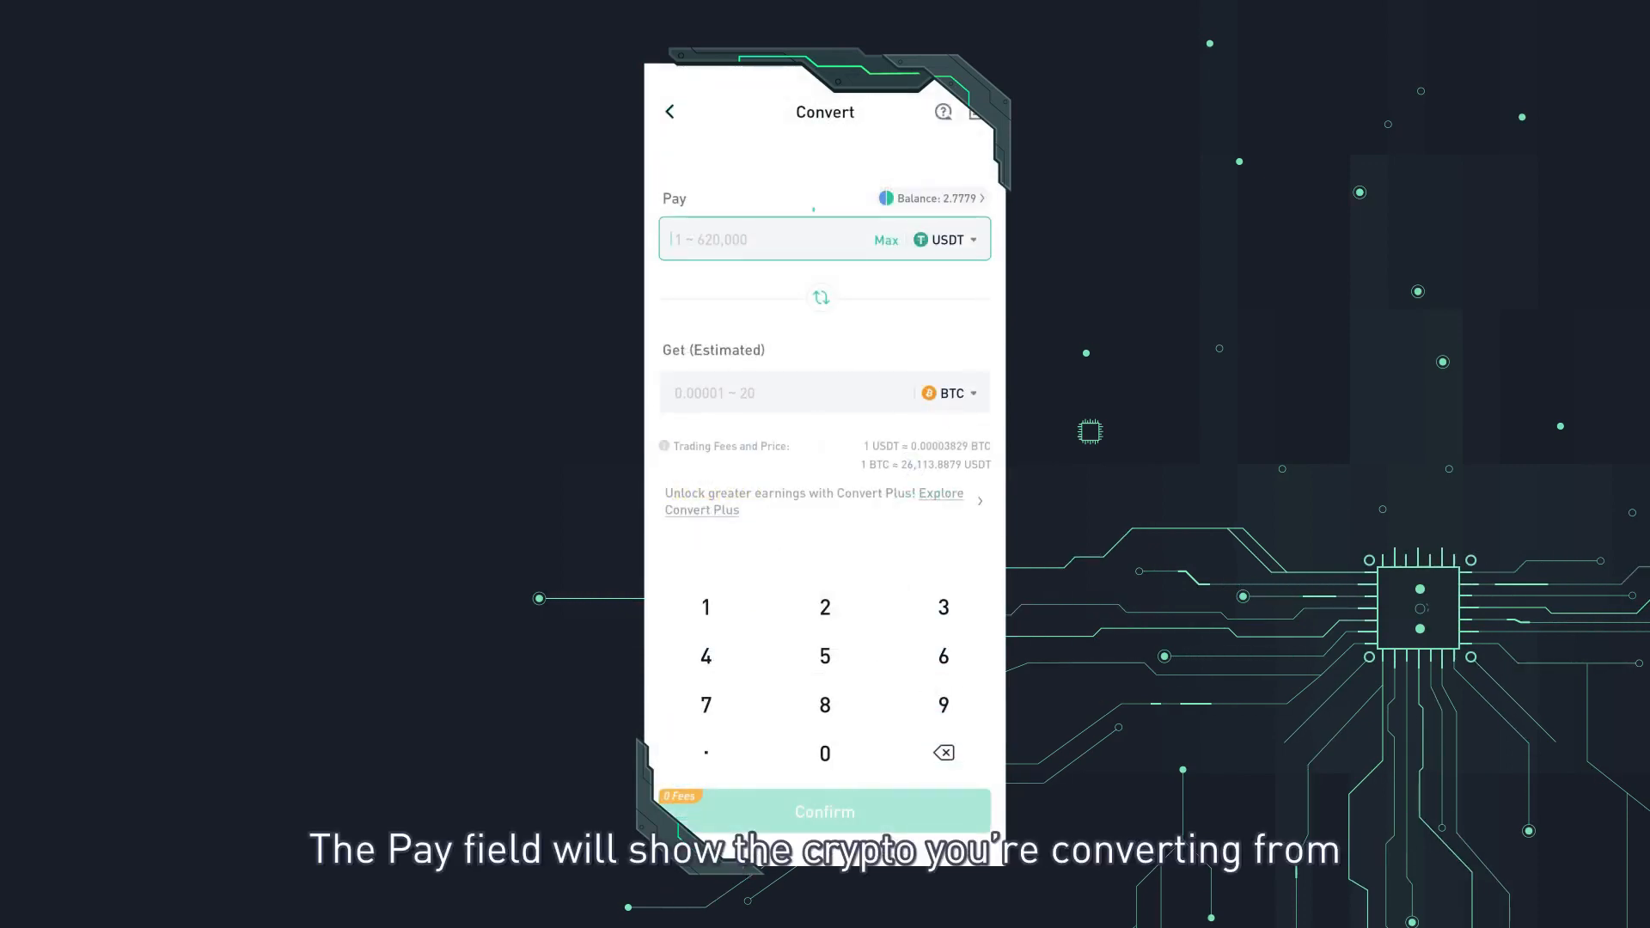
pyautogui.click(778, 239)
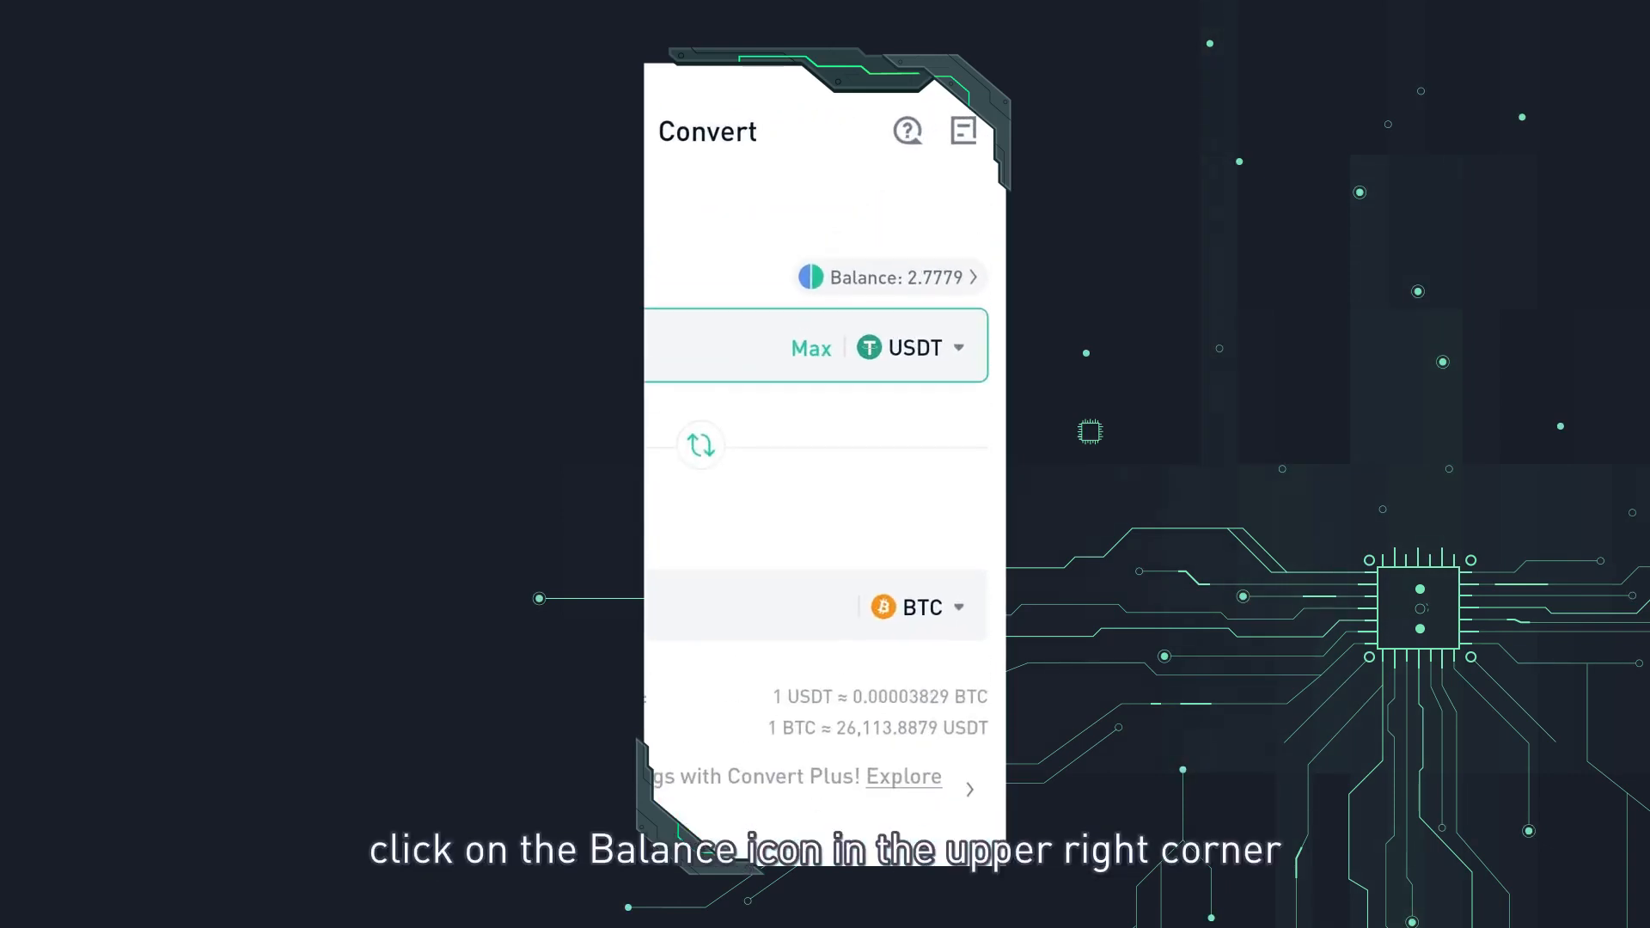
pyautogui.click(887, 277)
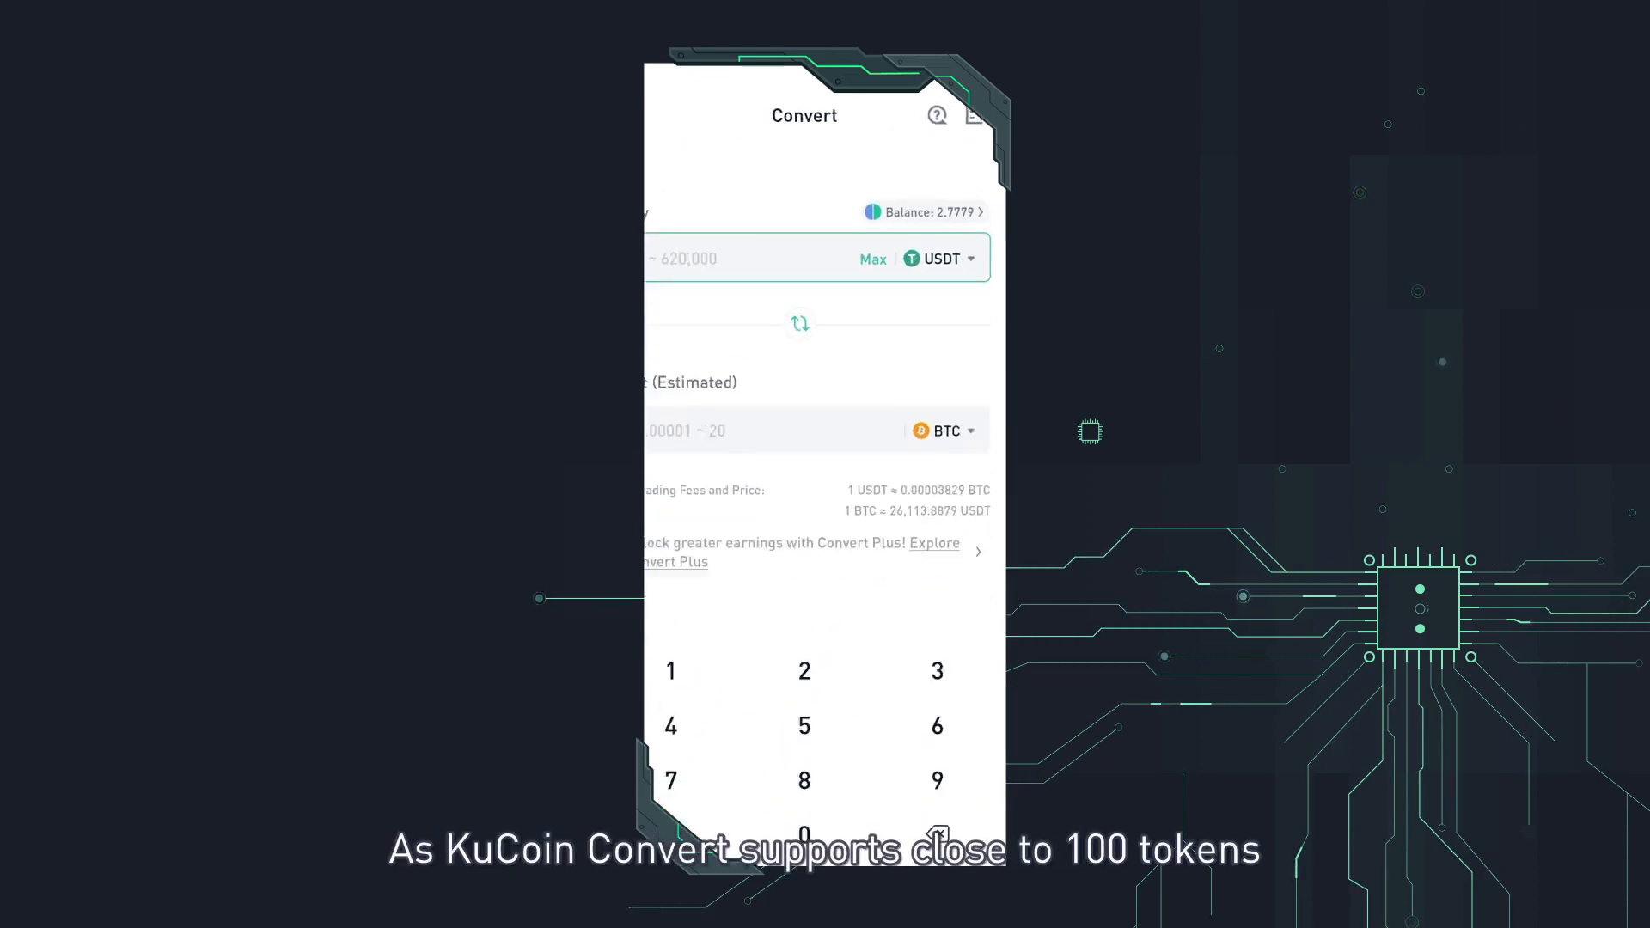
# - Browse the From coin list, keep USDT and fill the Pay amount with Max
pyautogui.click(937, 258)
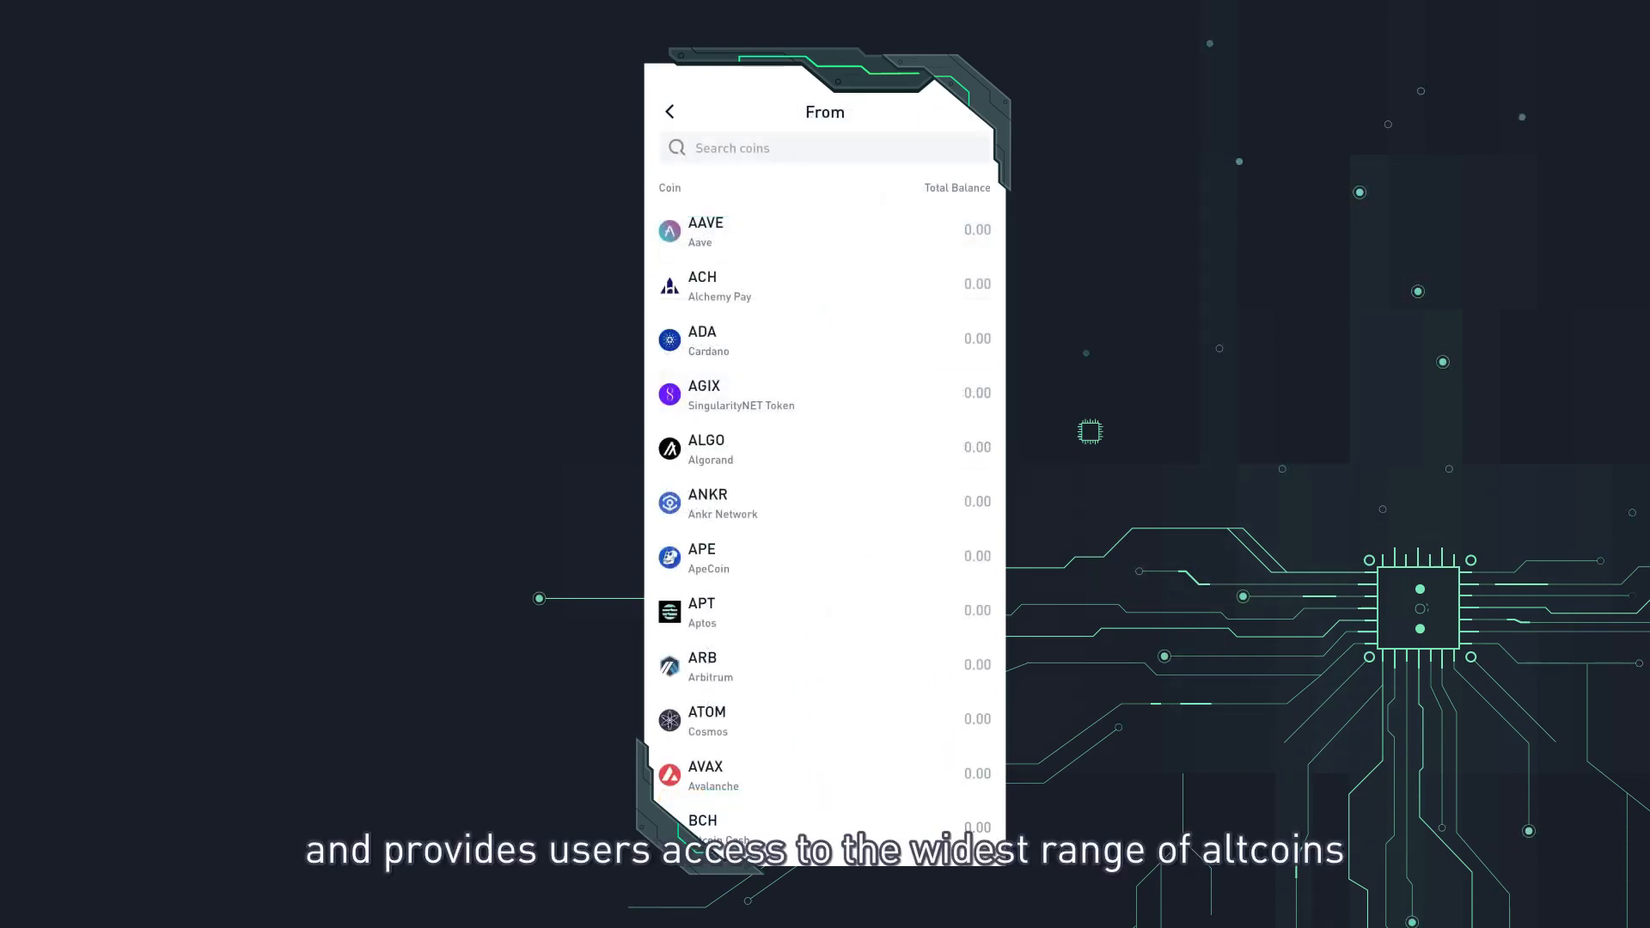
pyautogui.scroll(-3)
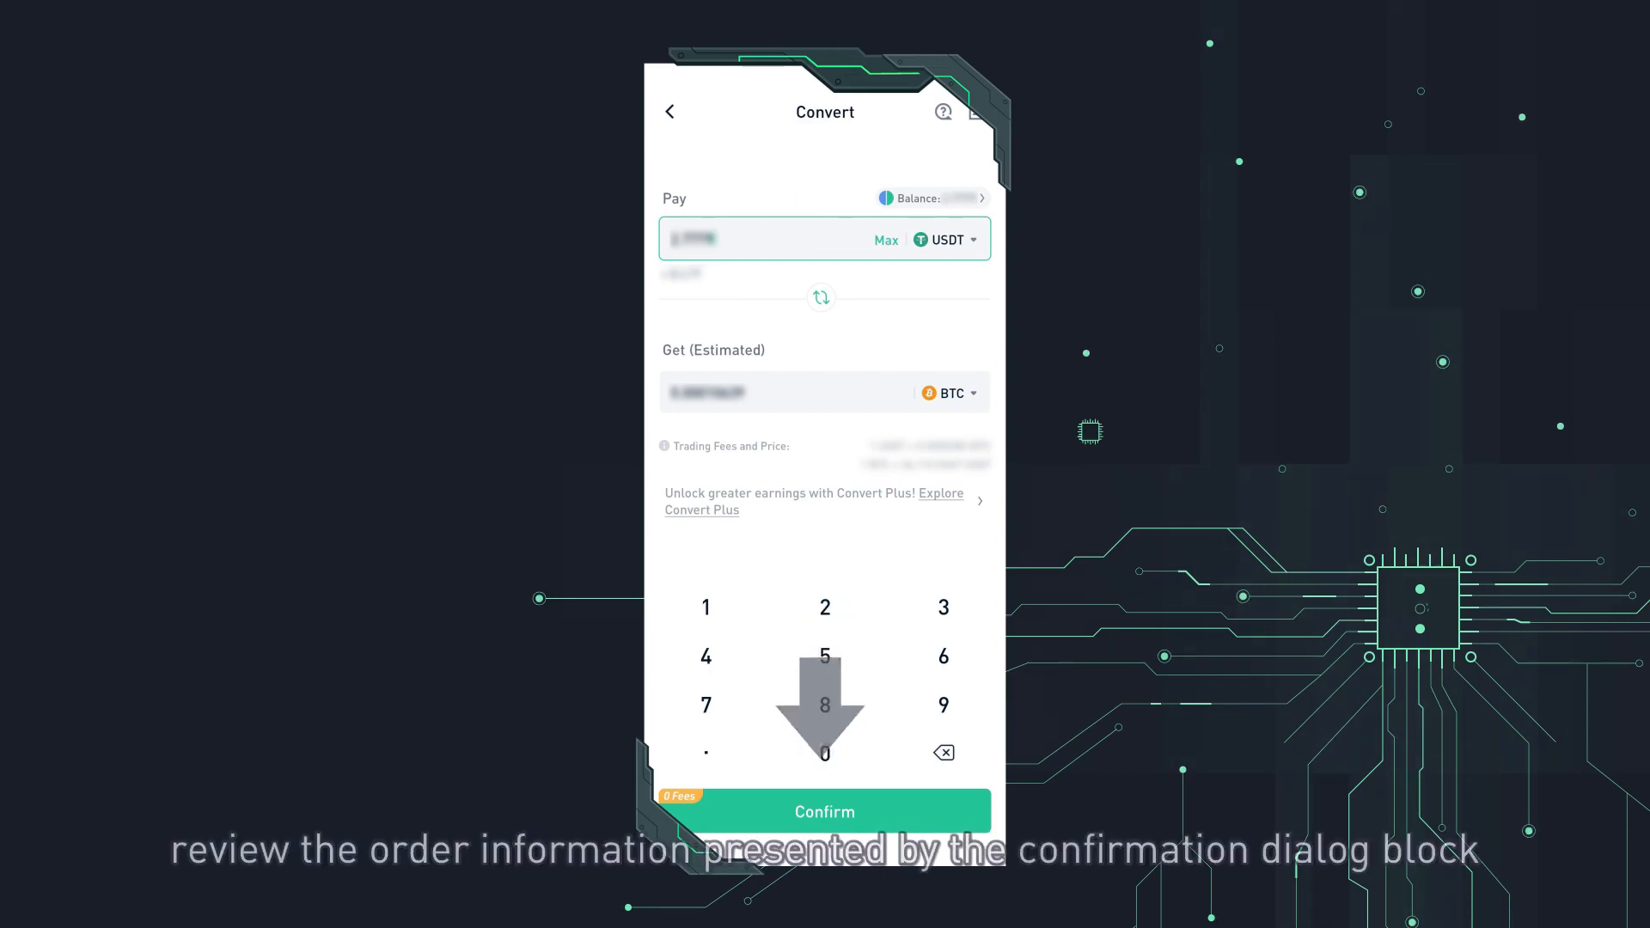
# - Place the order converting 2.7779 USDT to BTC, then reach Trade > Convert on kucoin.com
pyautogui.click(824, 811)
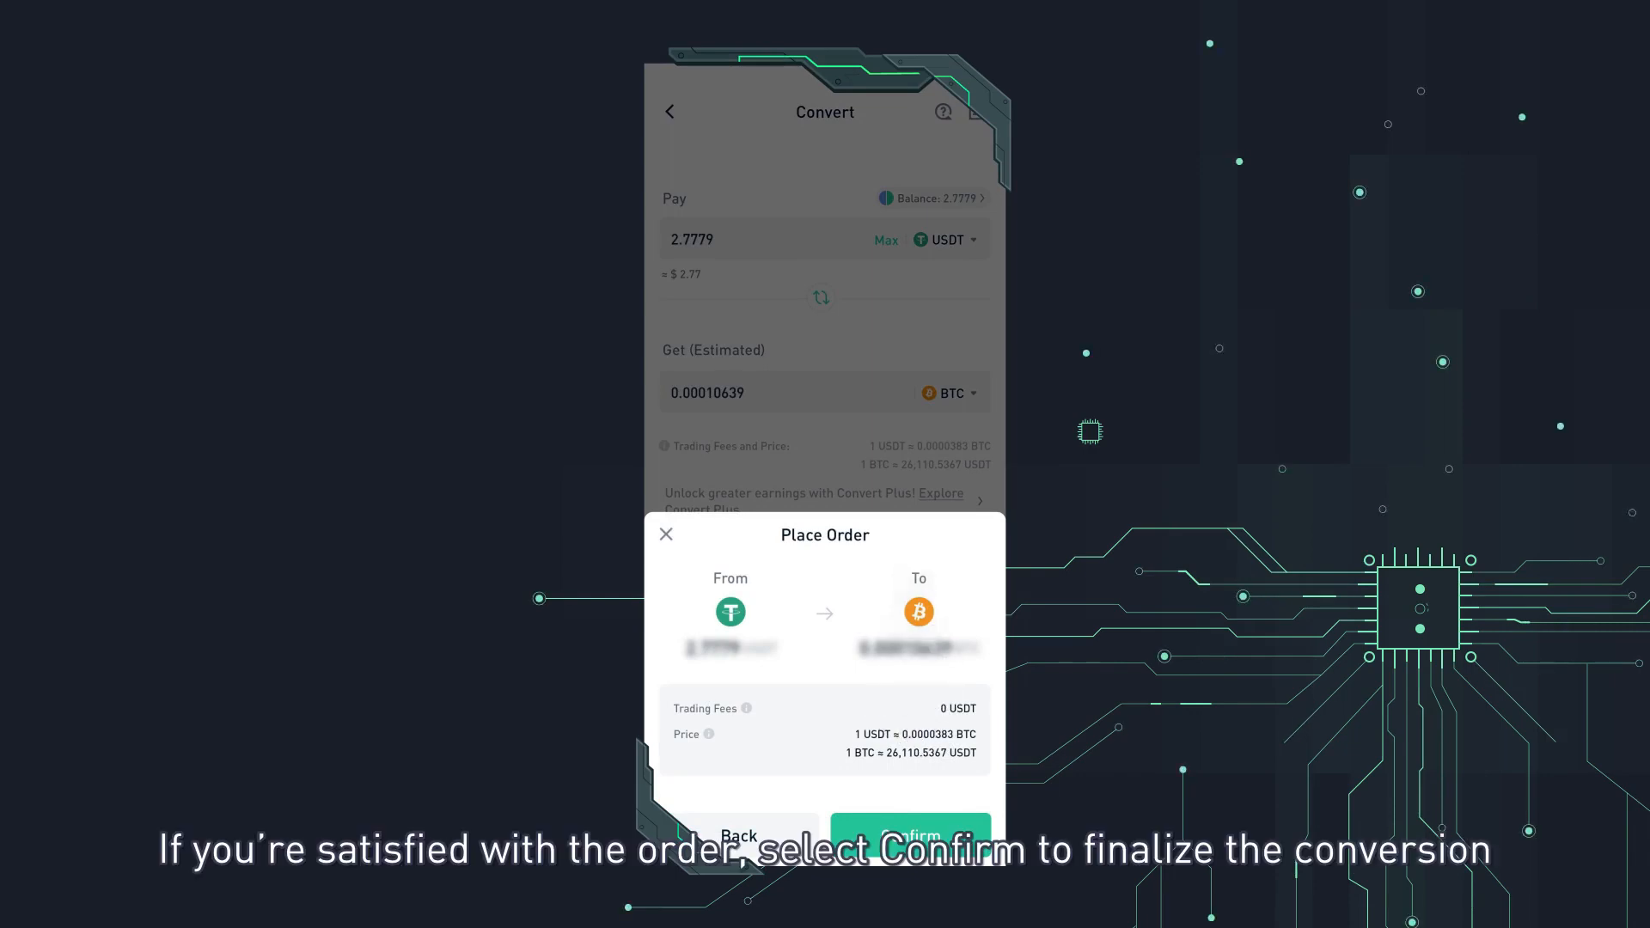
pyautogui.click(909, 835)
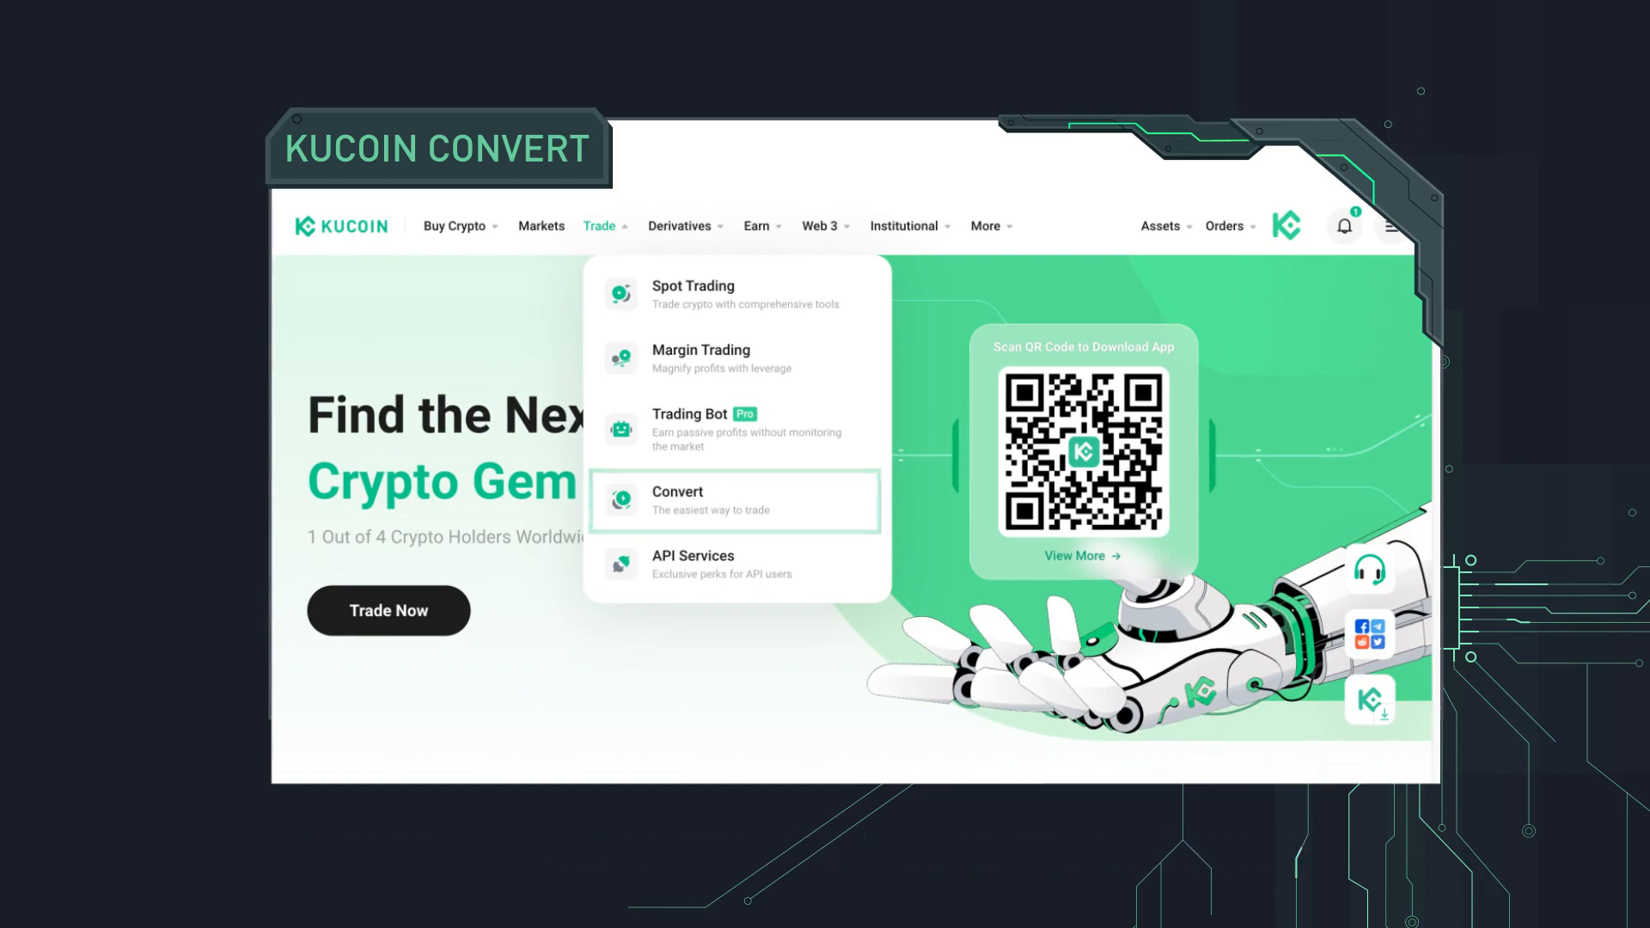
pyautogui.click(735, 501)
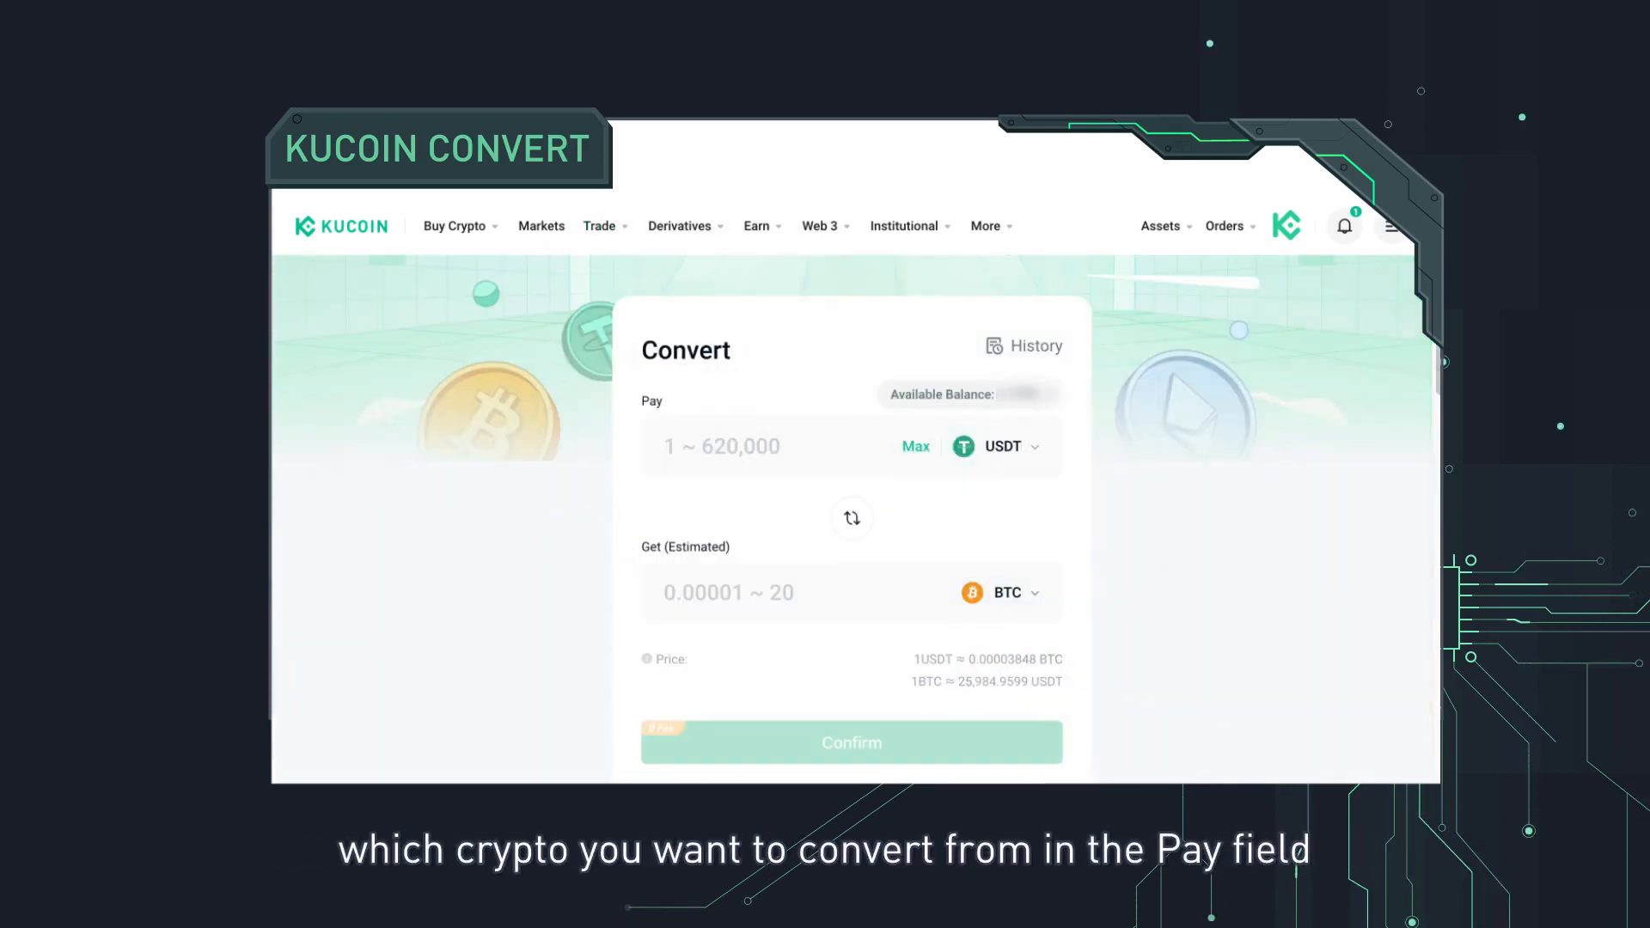
# - Enter about 0.99 USDT to pay, keeping USDT as the coin, so the estimated BTC appears
pyautogui.click(778, 445)
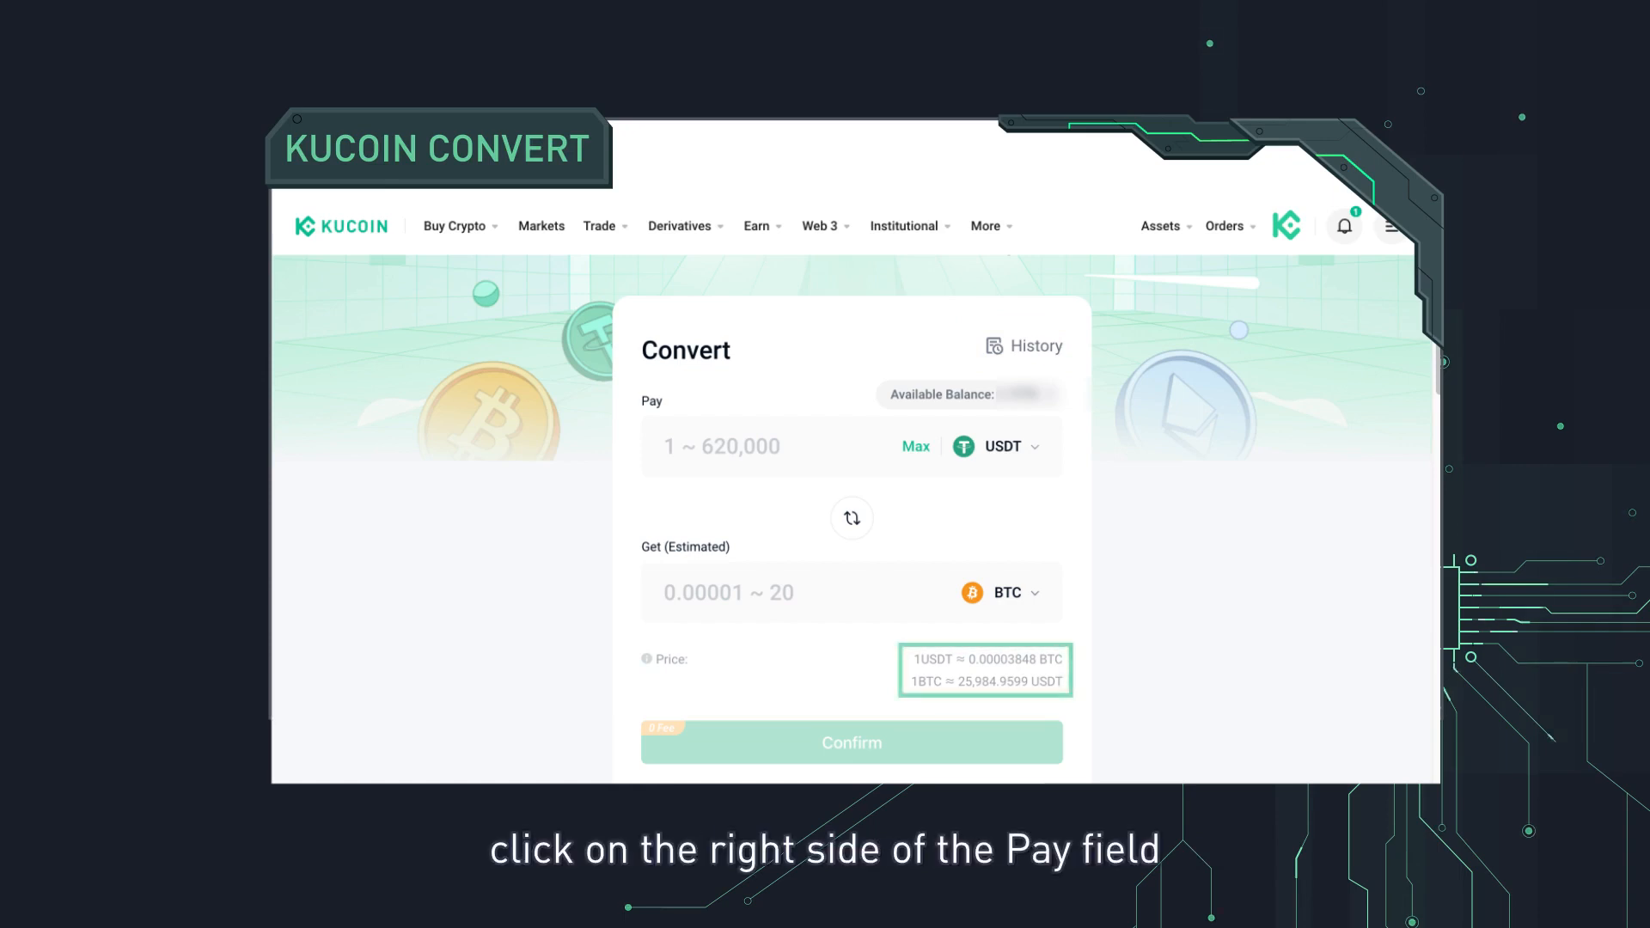
pyautogui.click(993, 445)
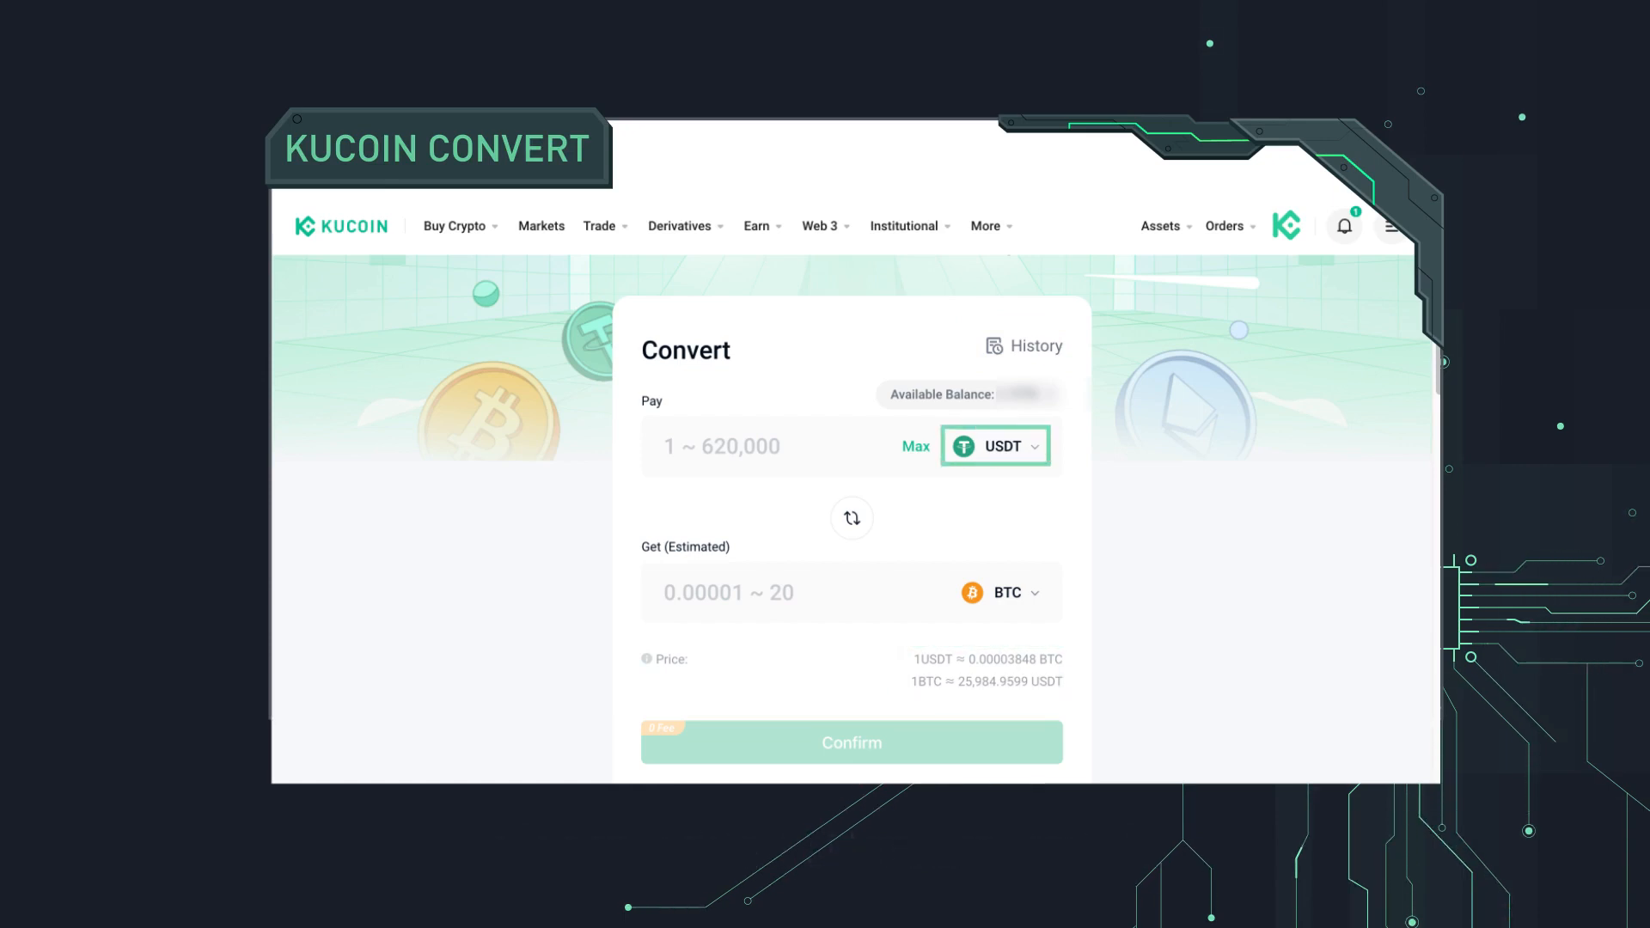
pyautogui.click(994, 445)
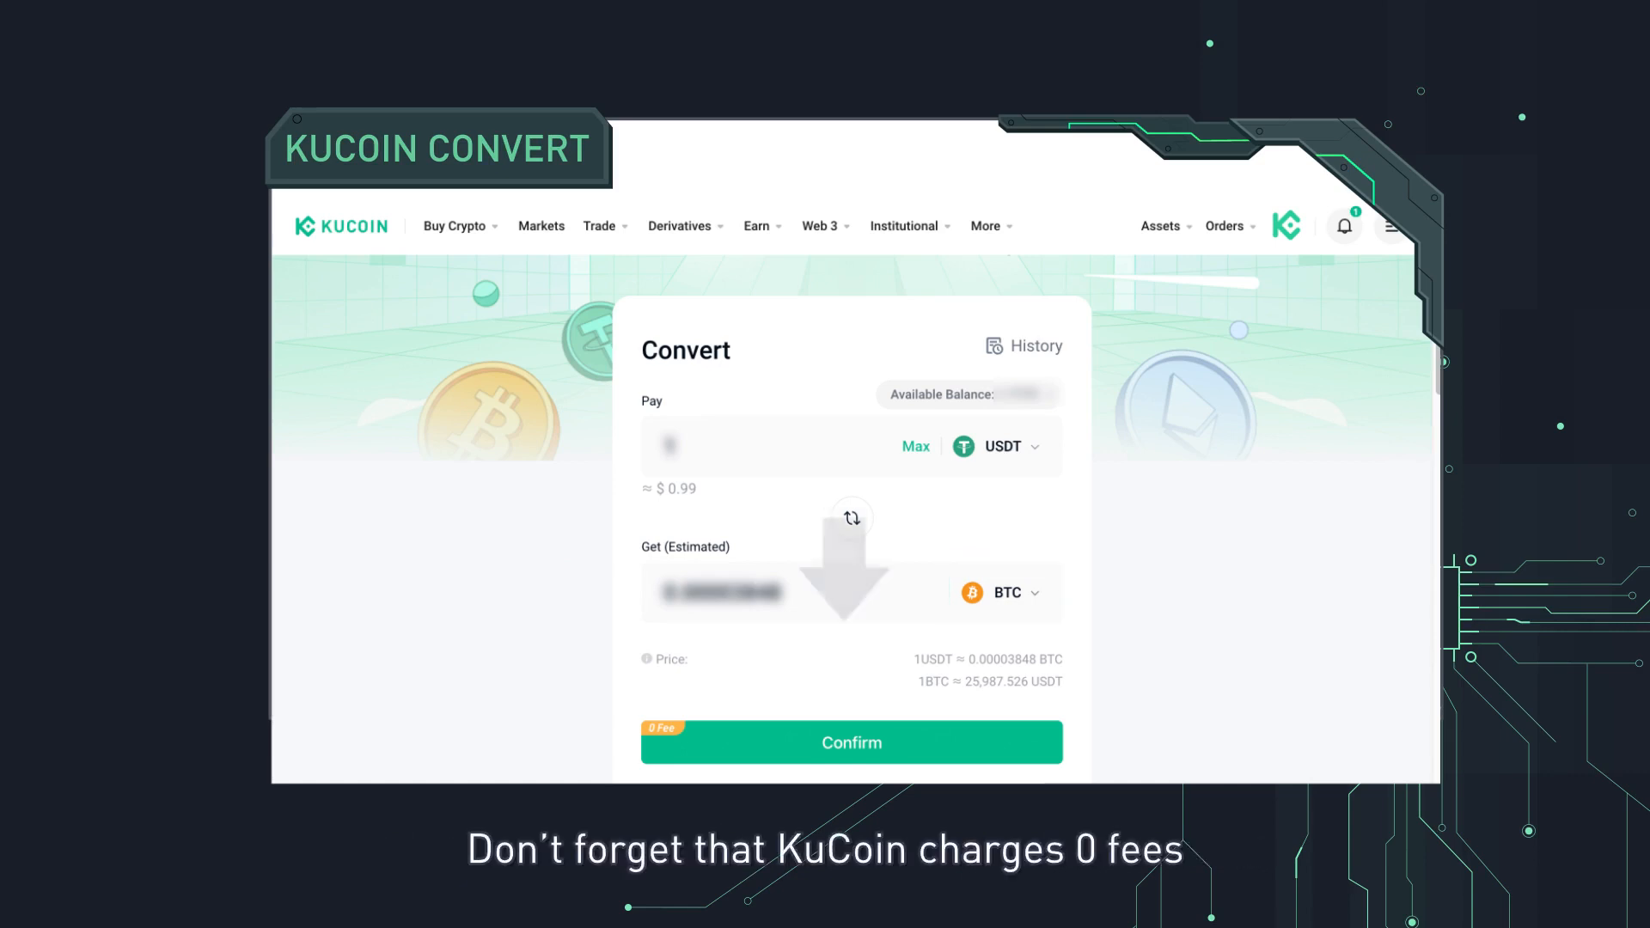
# - Confirm the order twice so BTC is received in the Trading Account
pyautogui.click(850, 742)
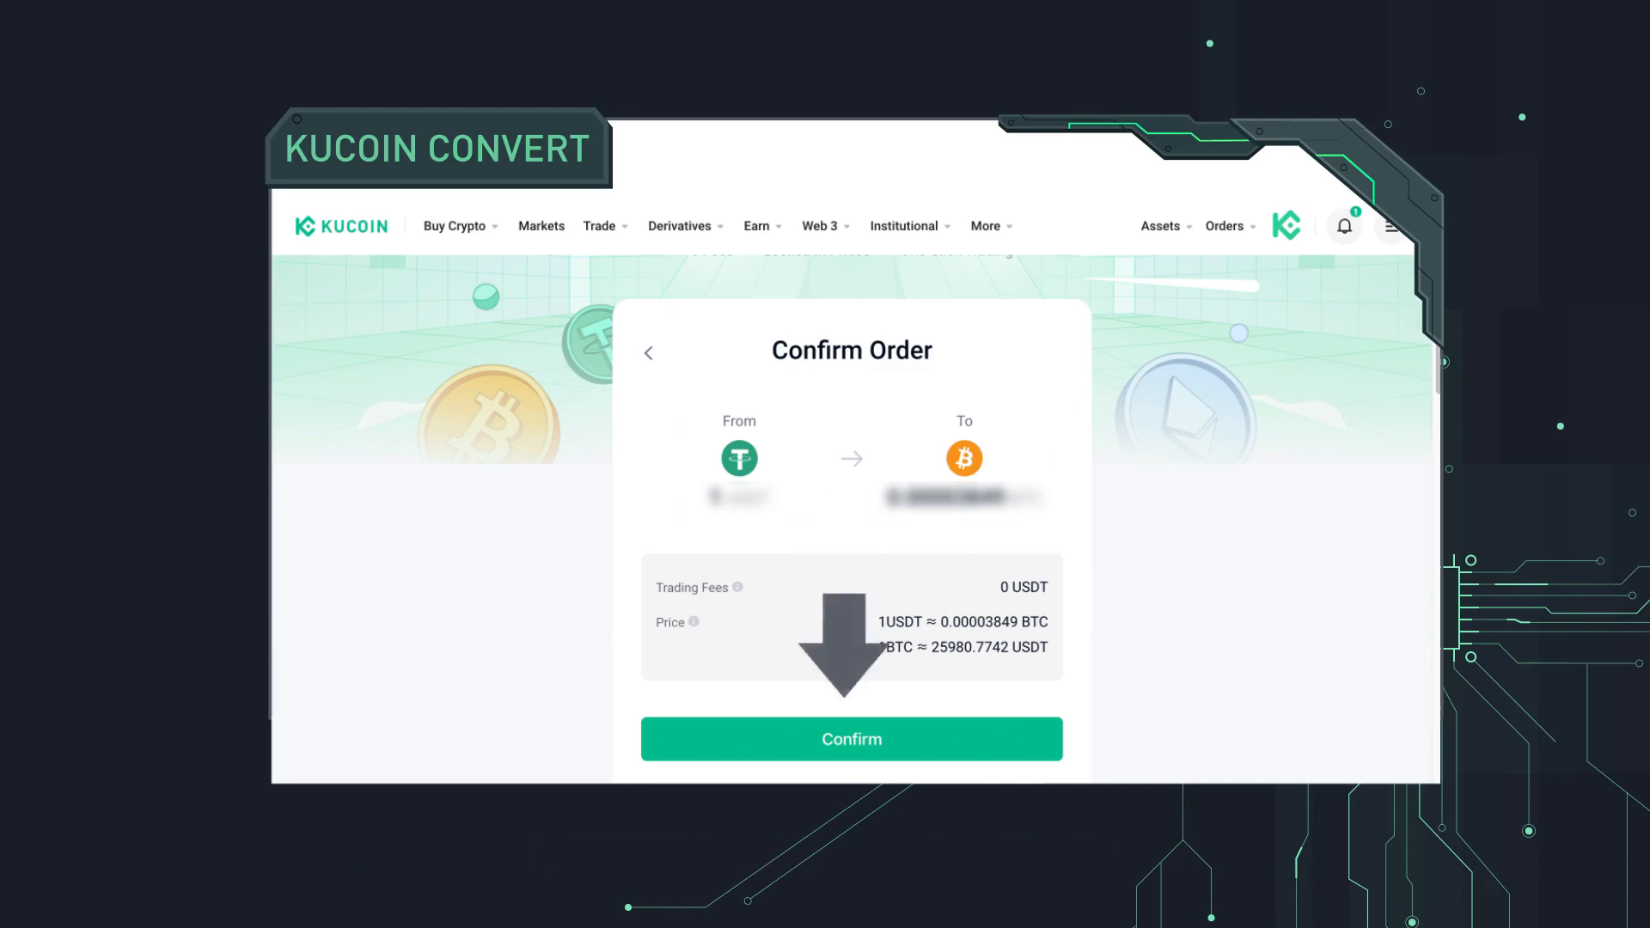
pyautogui.click(849, 737)
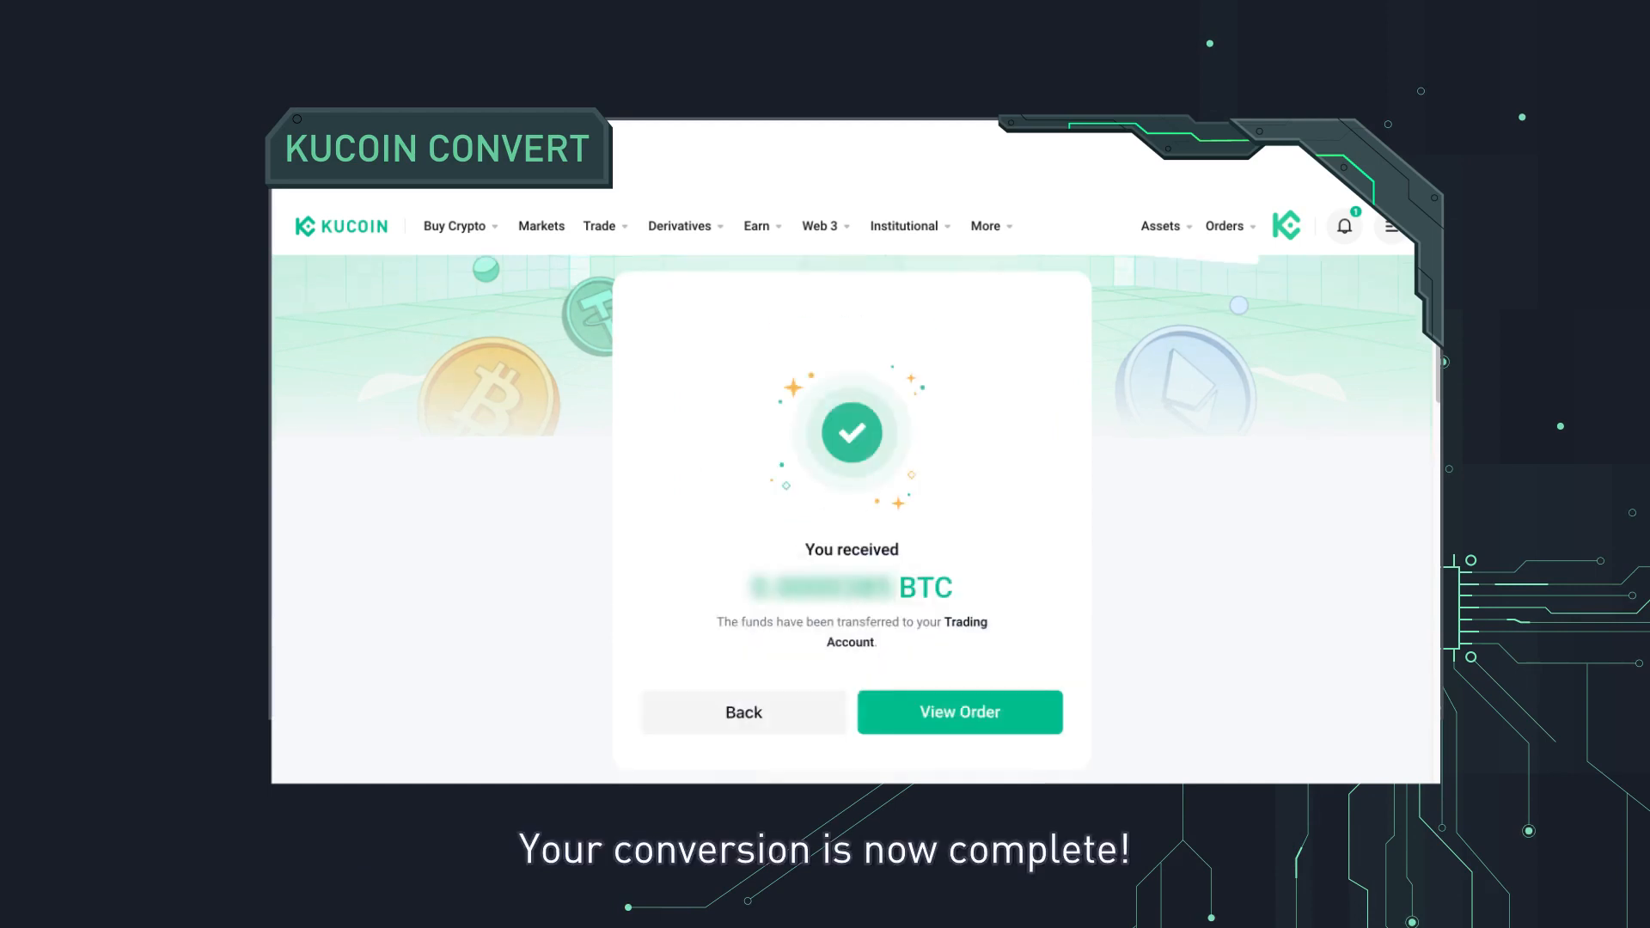